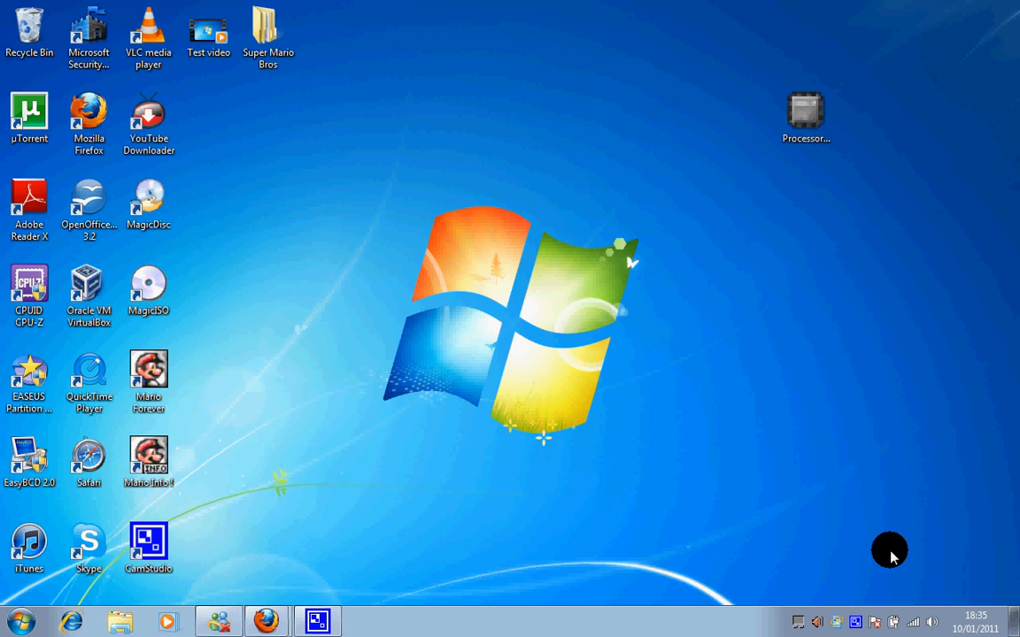
mouse_move(301, 578)
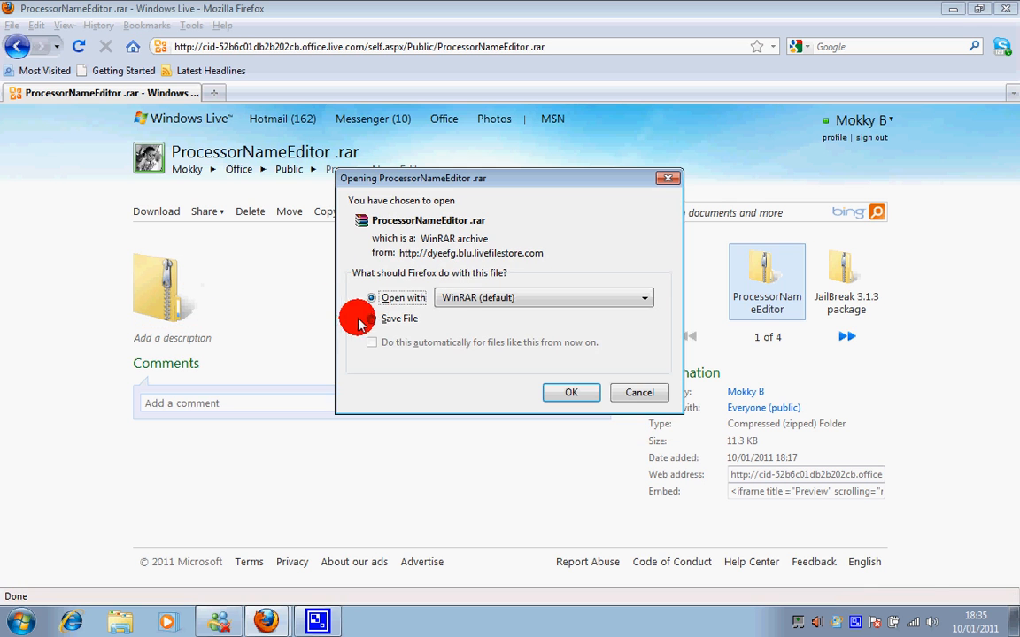
- Save the ProcessorNameEditor .rar archive offered by Firefox
left_click(372, 318)
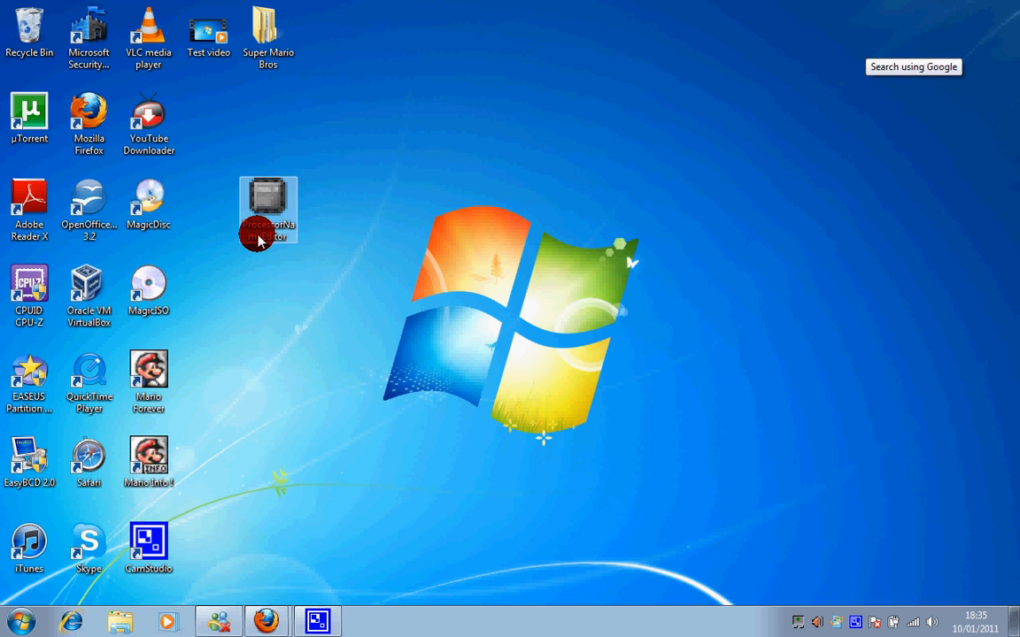
- Enable 'Run this program as an administrator' in ProcessorNameEditor's Compatibility properties
right_click(268, 210)
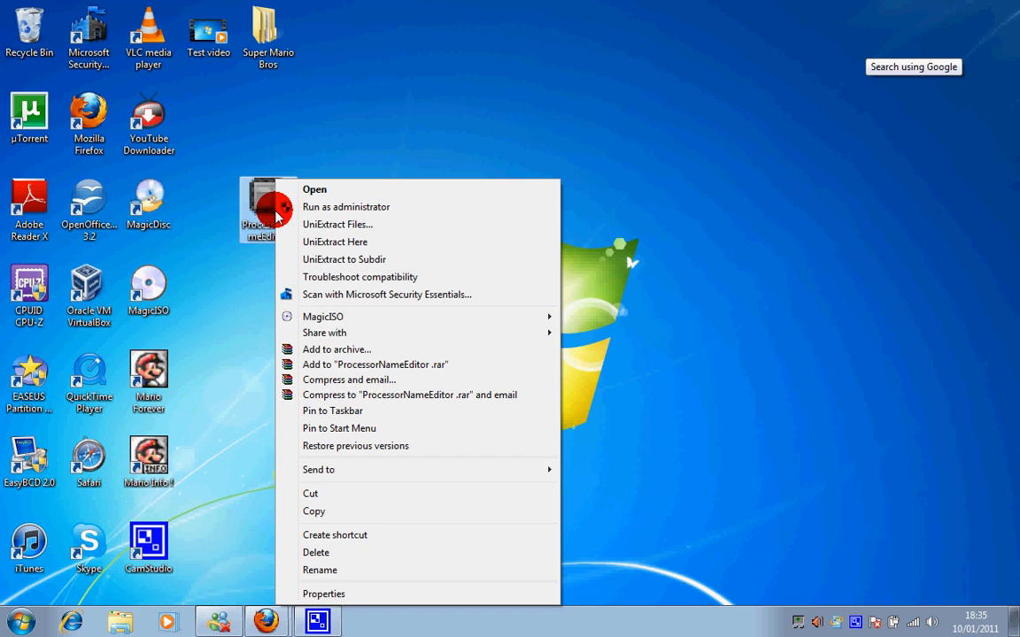
left_click(323, 593)
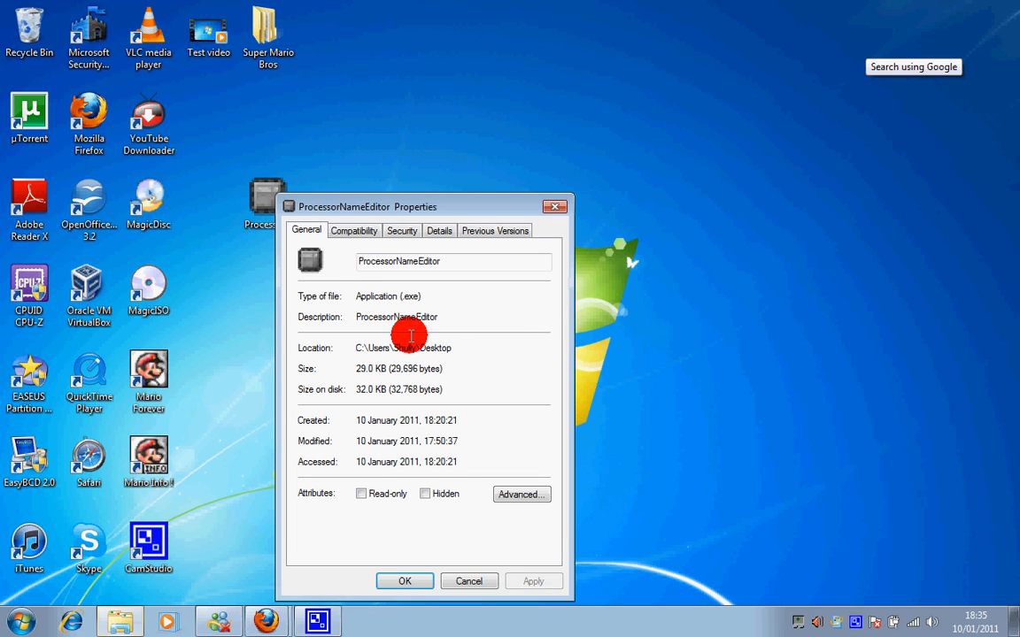
left_click(353, 230)
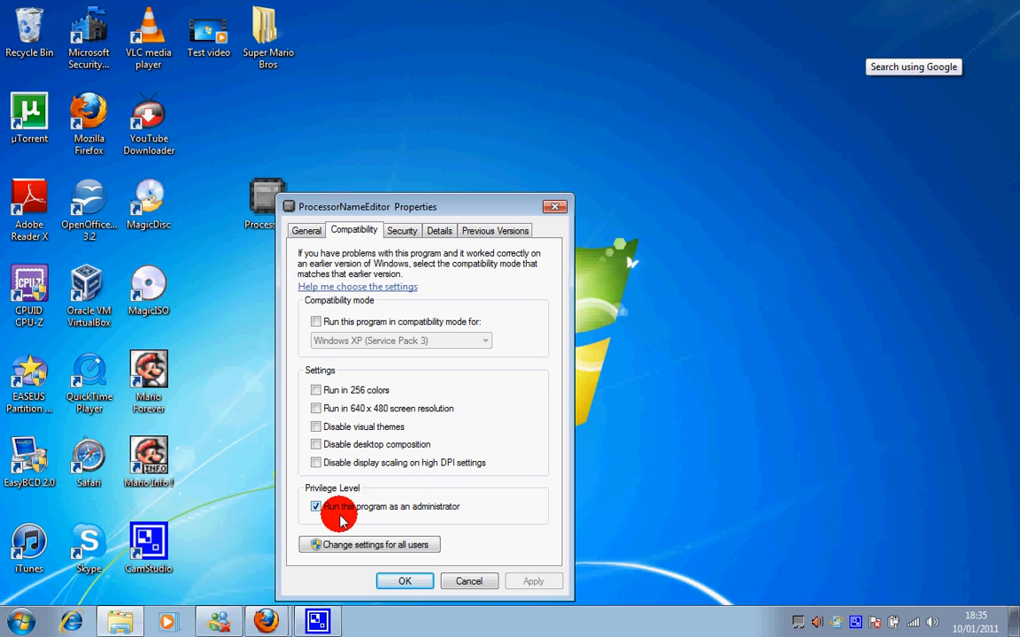
left_click(404, 580)
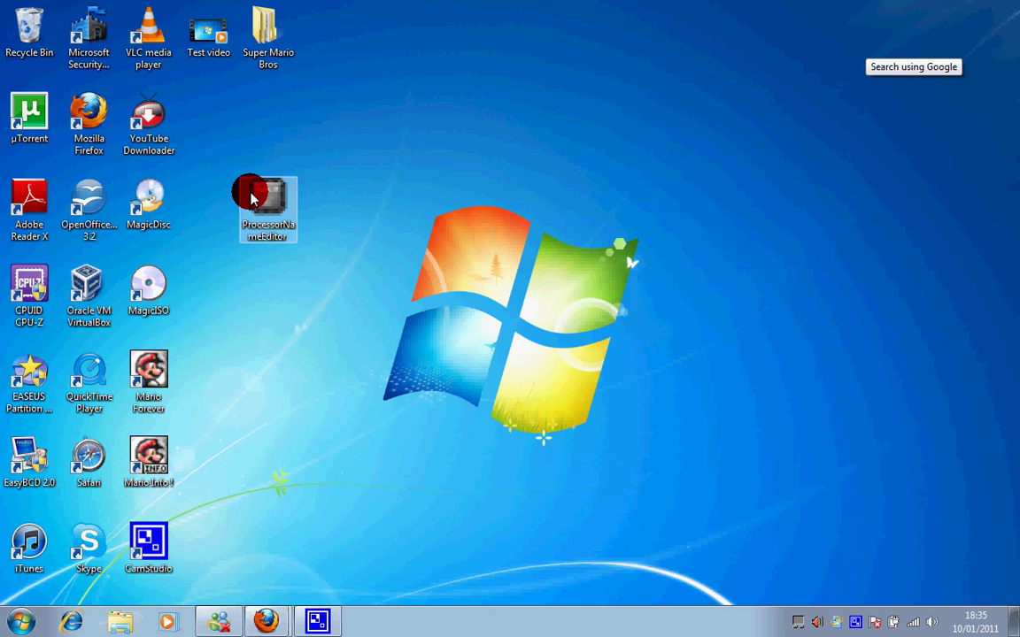
- Start ProcessorNameEditor V1.1 from its desktop icon
double_click(268, 201)
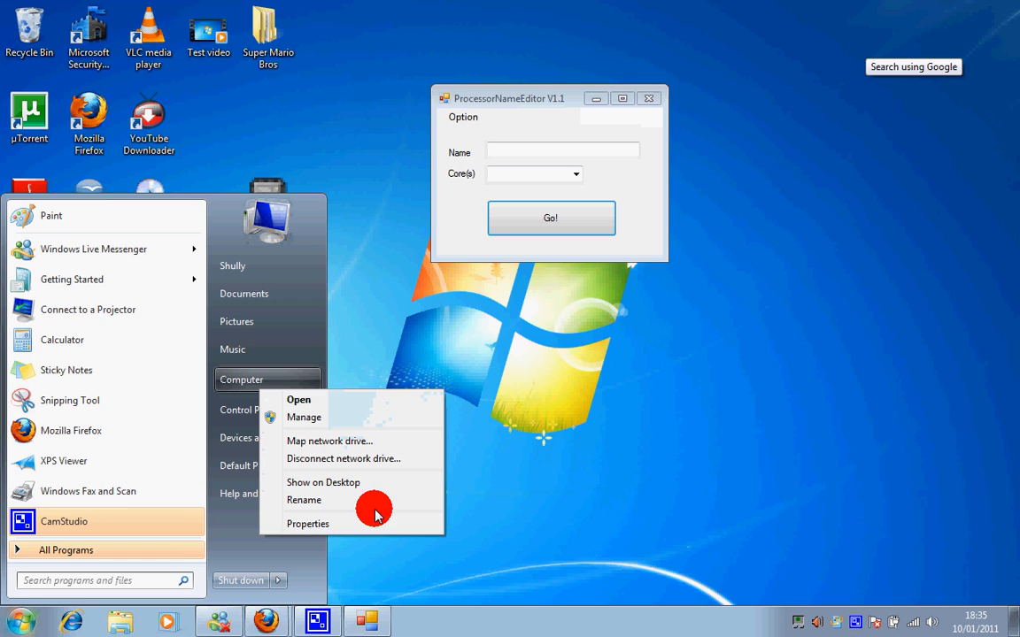
left_click(307, 523)
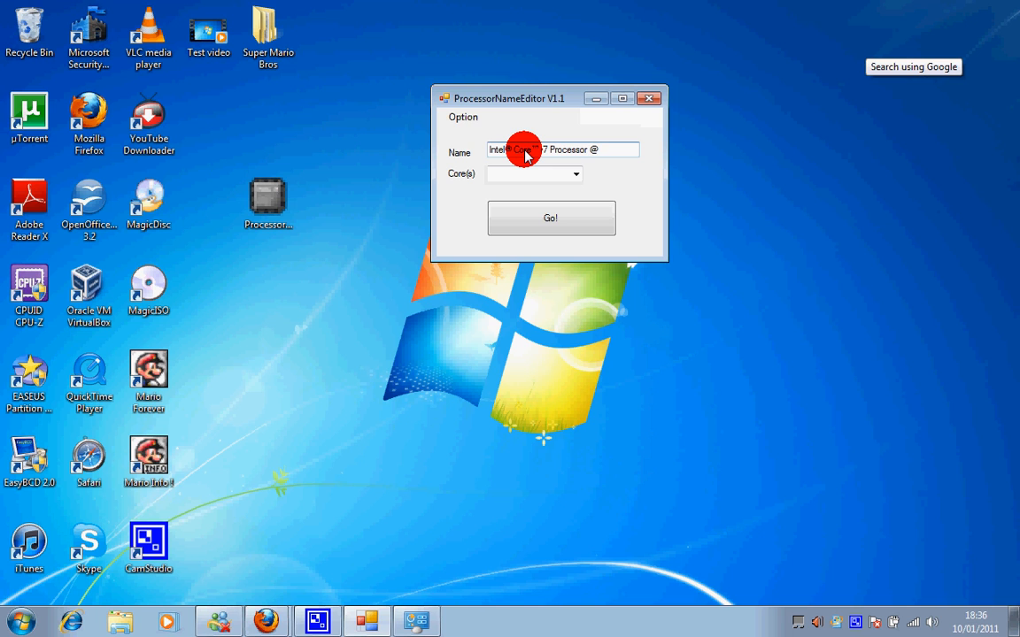
- Finish the name 'Intel Core i7 Processor @3.7Ghz', choose 2 cores, and apply with Go!
type("3.7Ghz")
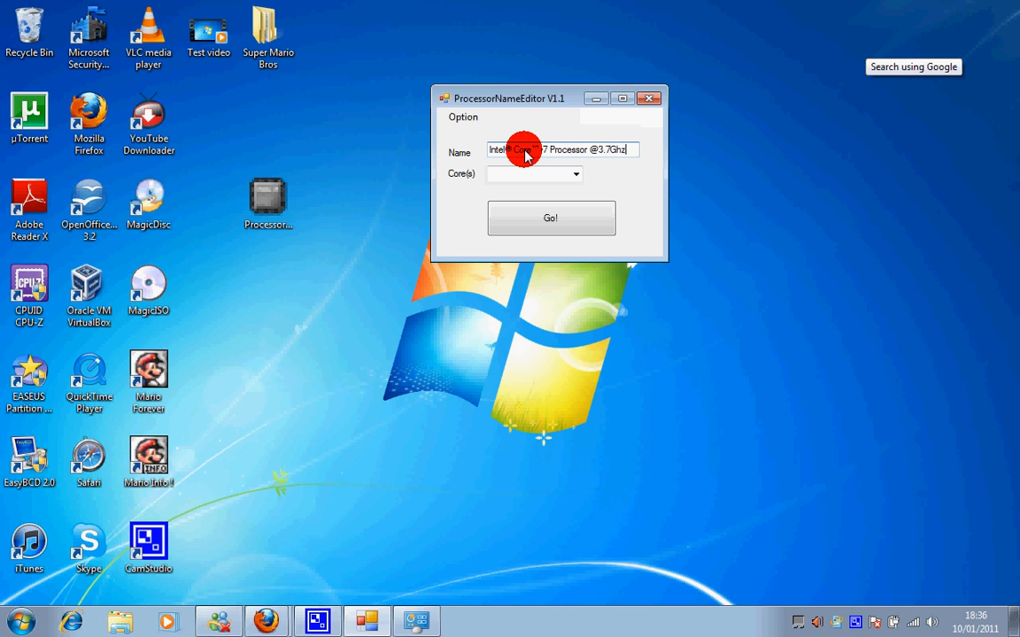
left_click(575, 175)
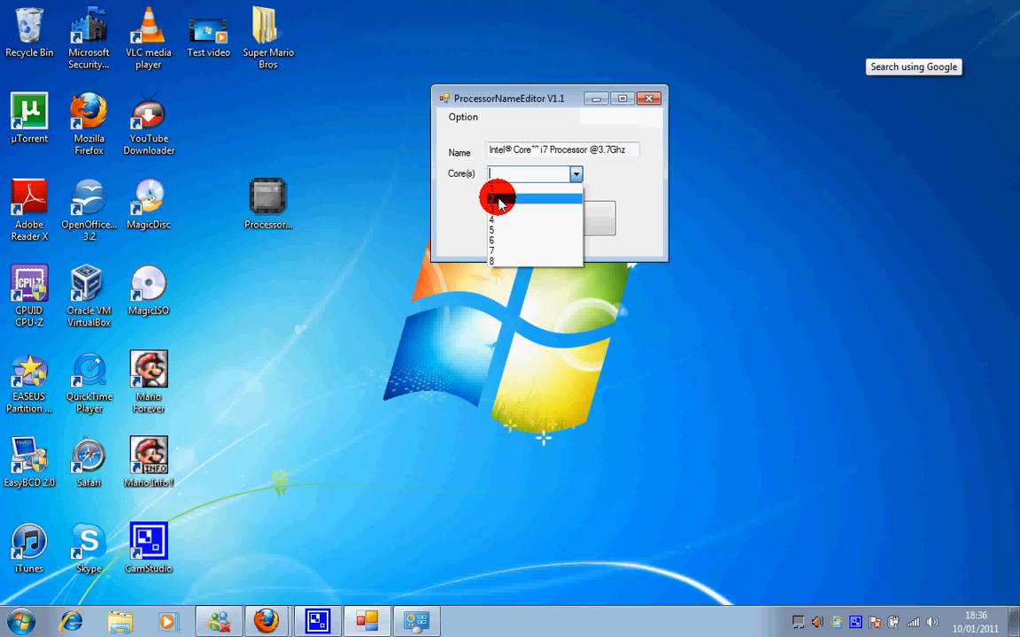
left_click(500, 202)
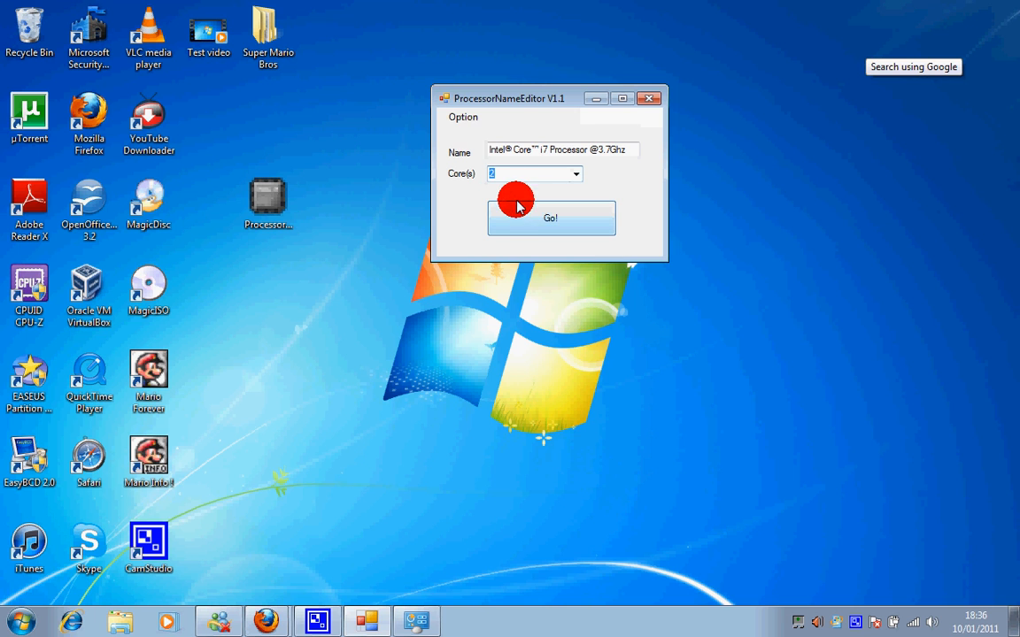
left_click(551, 218)
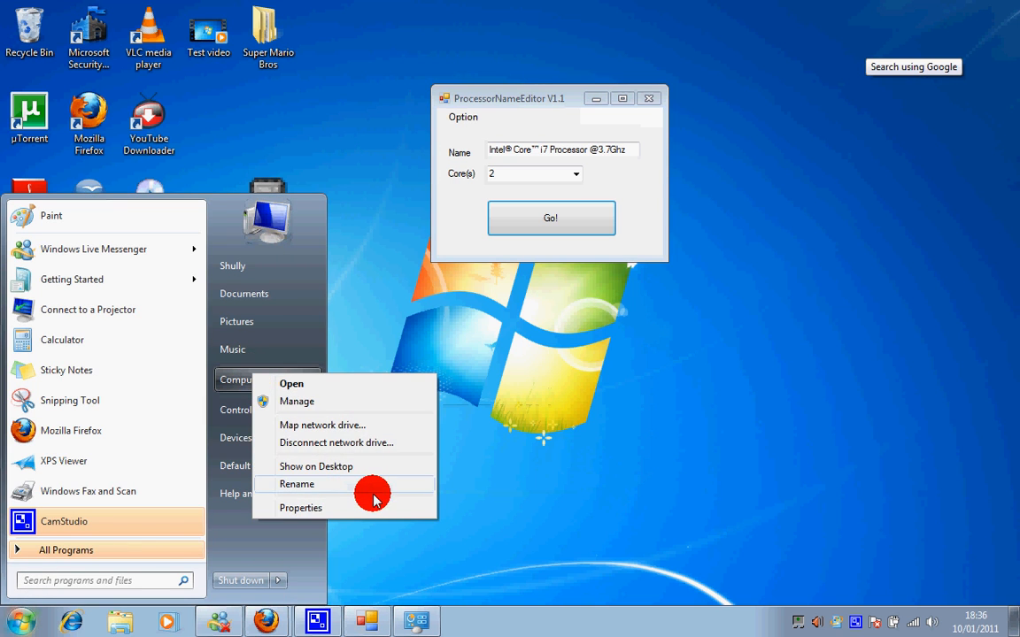
- Open Computer's Properties from the Start menu to see the renamed Intel Core i7 processor
left_click(301, 508)
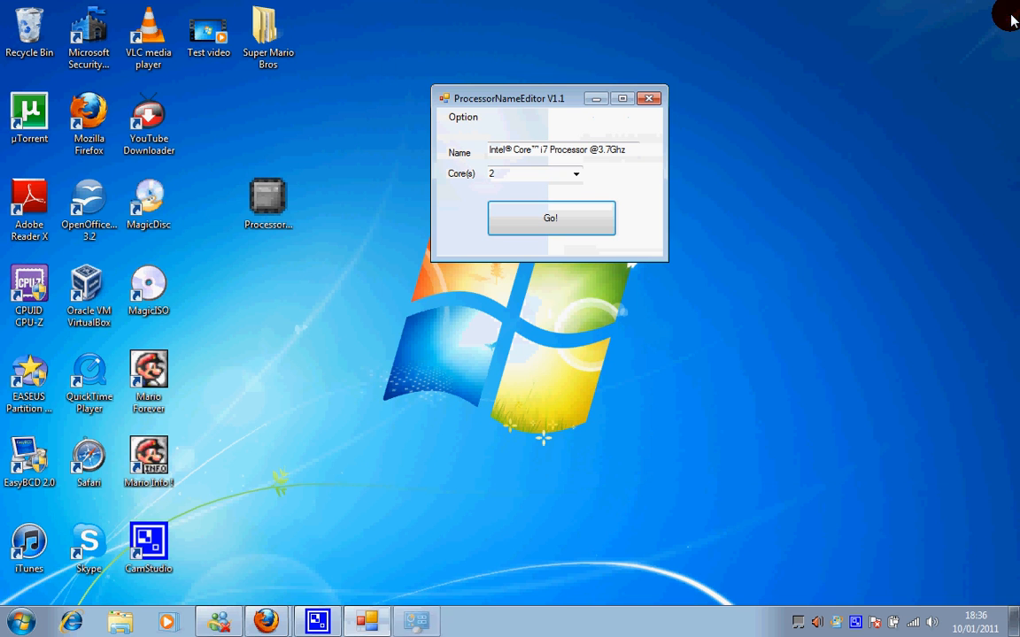
right_click(241, 379)
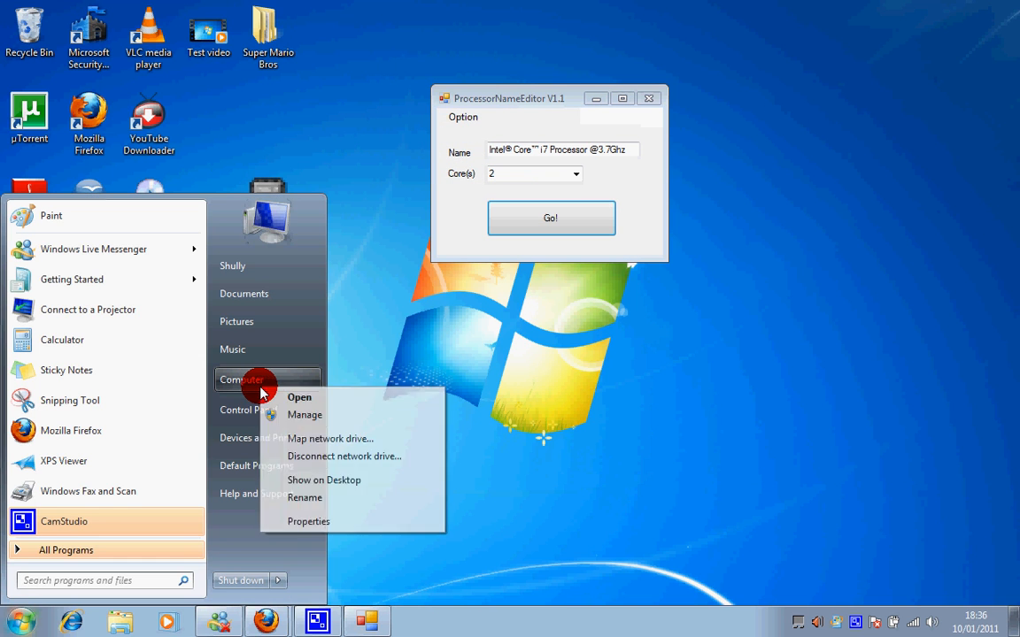
left_click(308, 521)
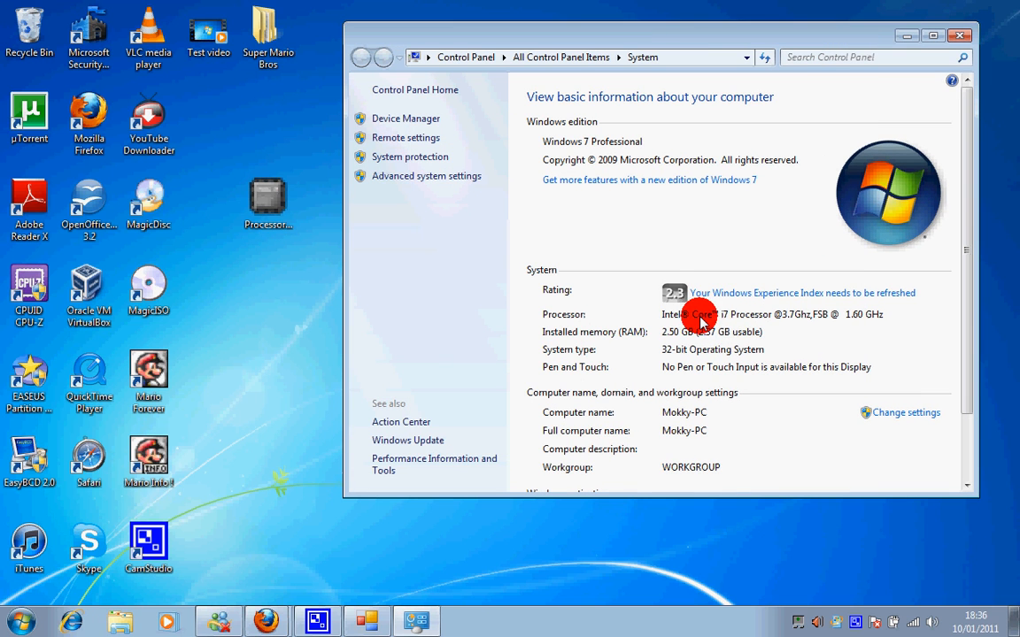
mouse_move(786, 319)
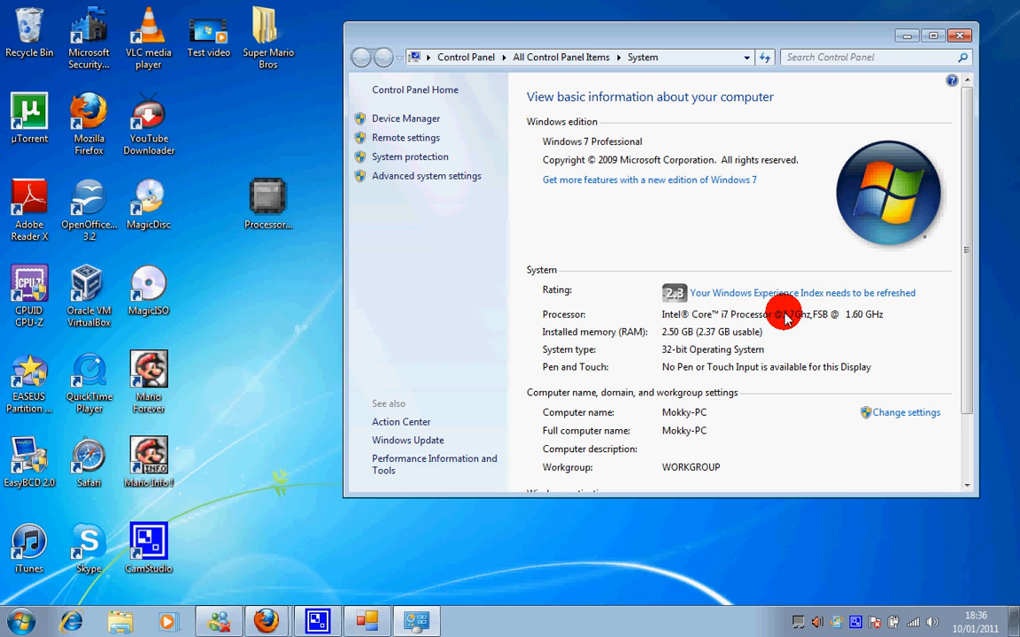